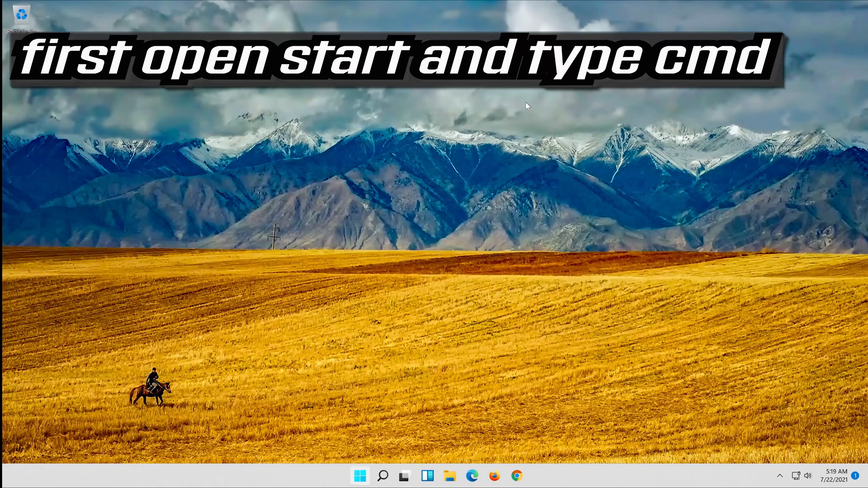
# Launch Command Prompt as administrator from Start search and approve User Account Control
pyautogui.click(360, 475)
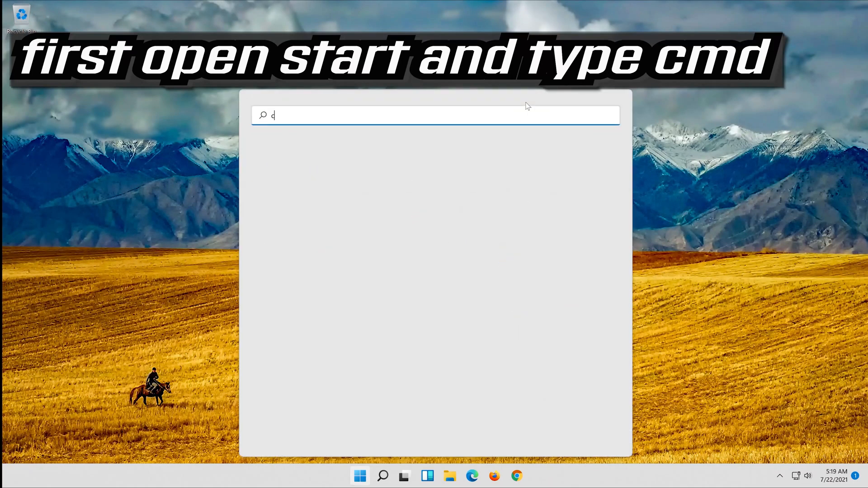
pyautogui.write('md')
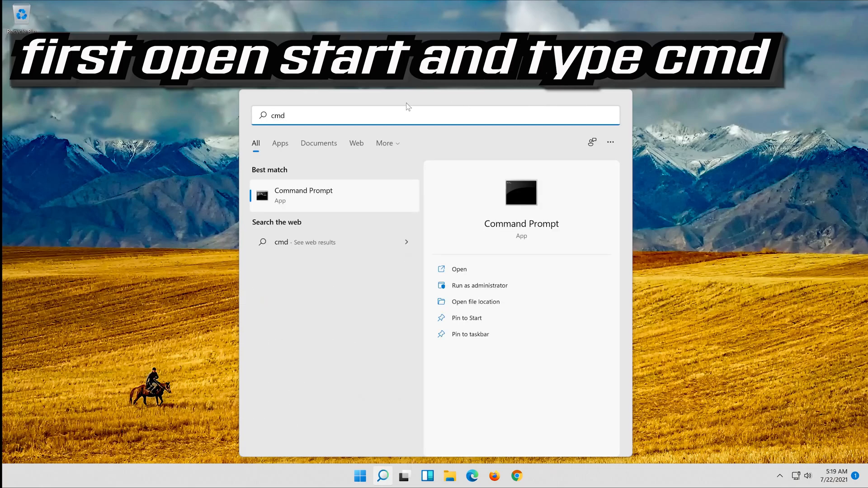
pyautogui.rightClick(303, 196)
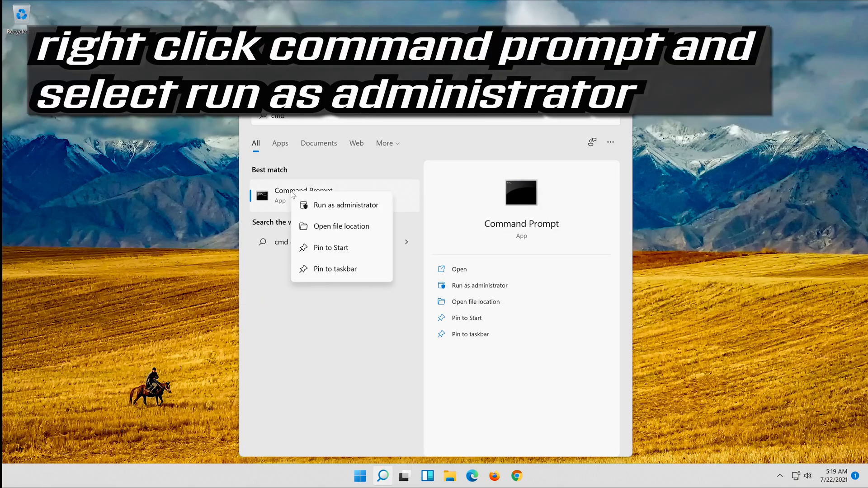
pyautogui.moveTo(346, 205)
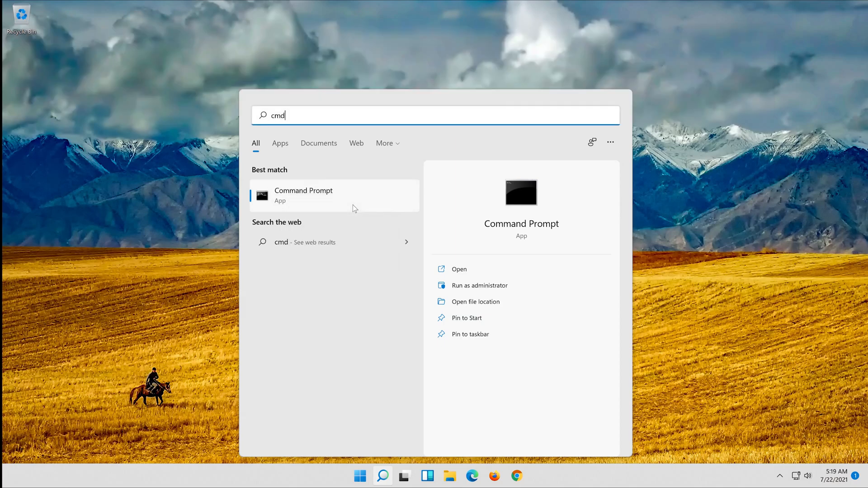
pyautogui.click(480, 285)
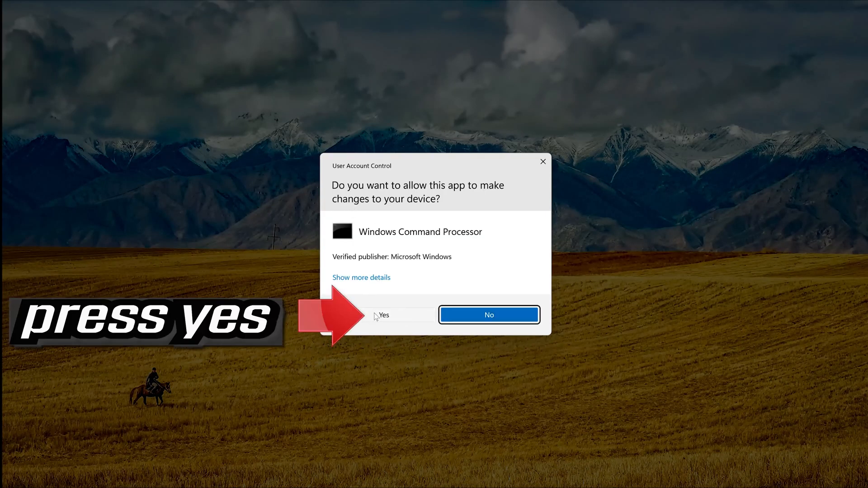
pyautogui.click(403, 314)
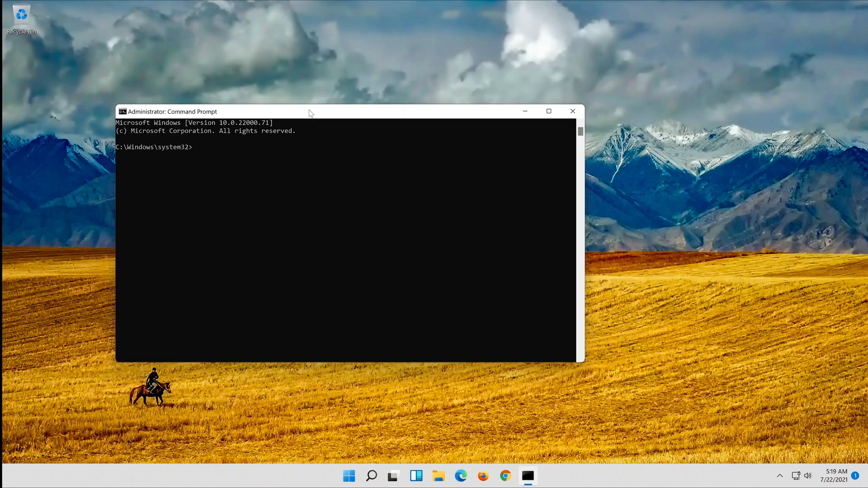
# Run sfc /scannow until it reports no integrity violations, then exit Command Prompt
pyautogui.write('sfc /scann')
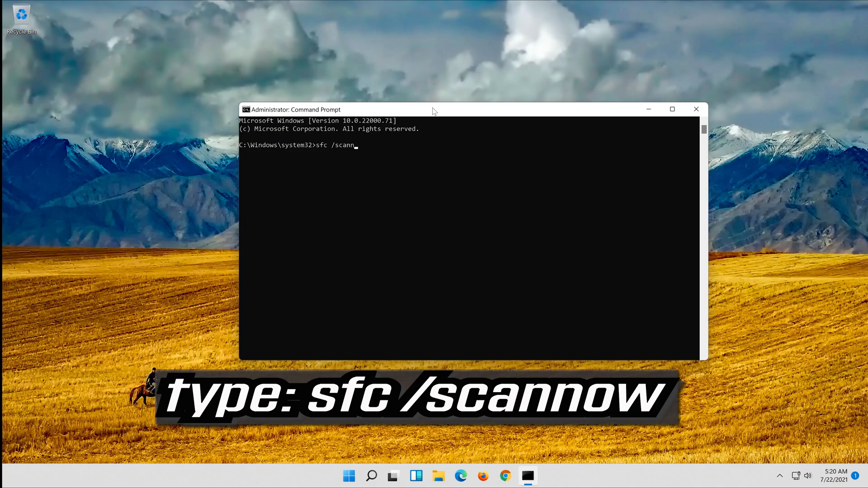
pyautogui.write('ow')
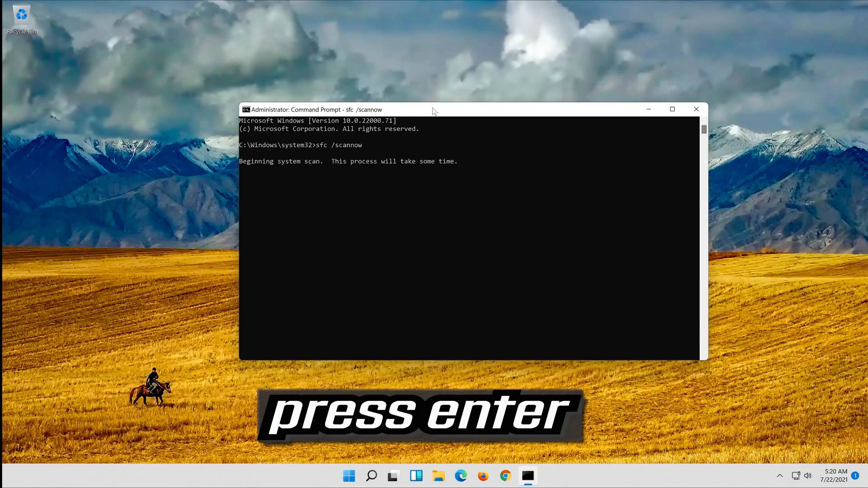
pyautogui.press('enter')
pyautogui.write('e')
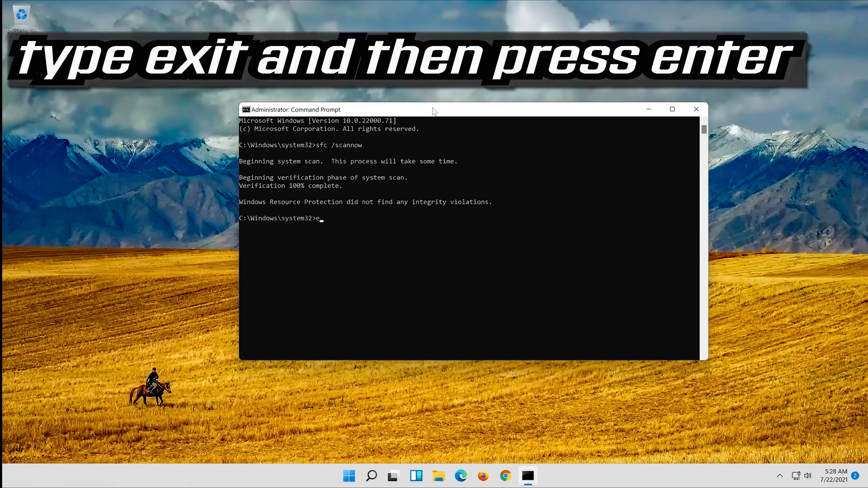
pyautogui.write('xit')
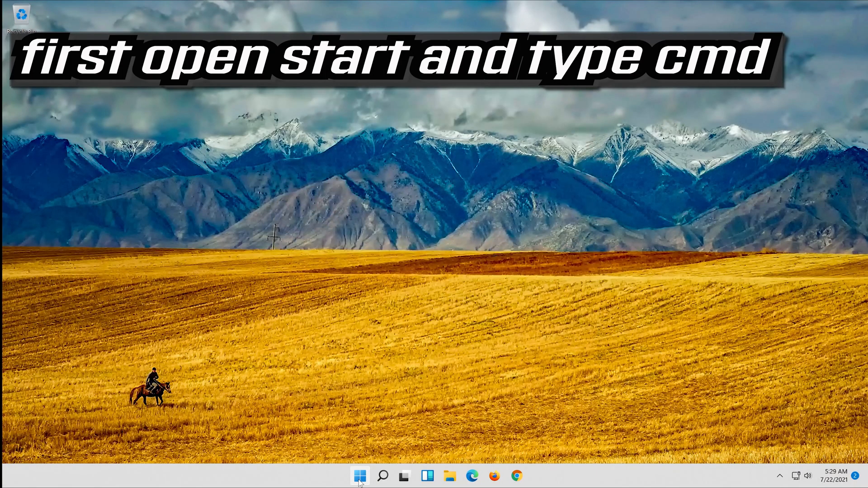
# Relaunch Command Prompt as administrator via Start search, approving the UAC prompt
pyautogui.click(358, 476)
pyautogui.write('cmd')
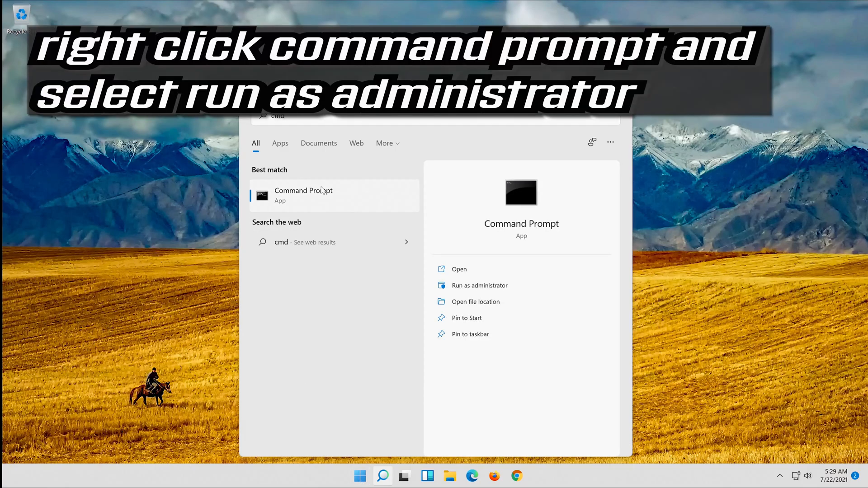
pyautogui.rightClick(303, 195)
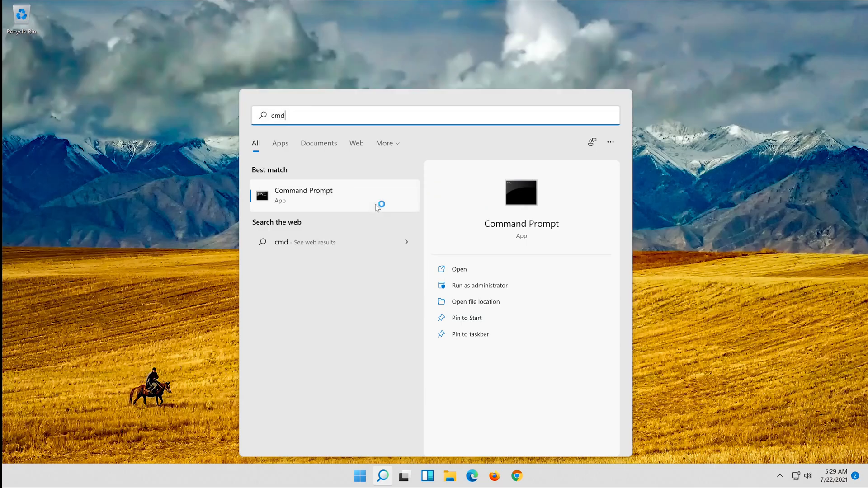
pyautogui.click(480, 285)
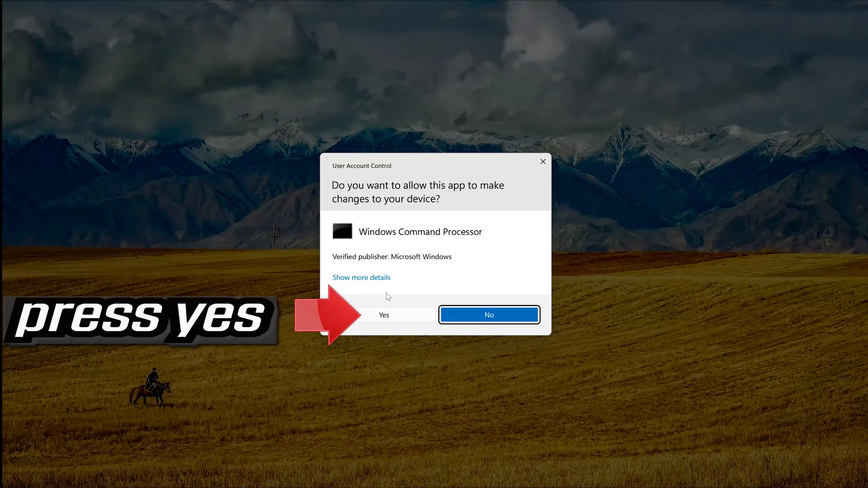
pyautogui.moveTo(402, 316)
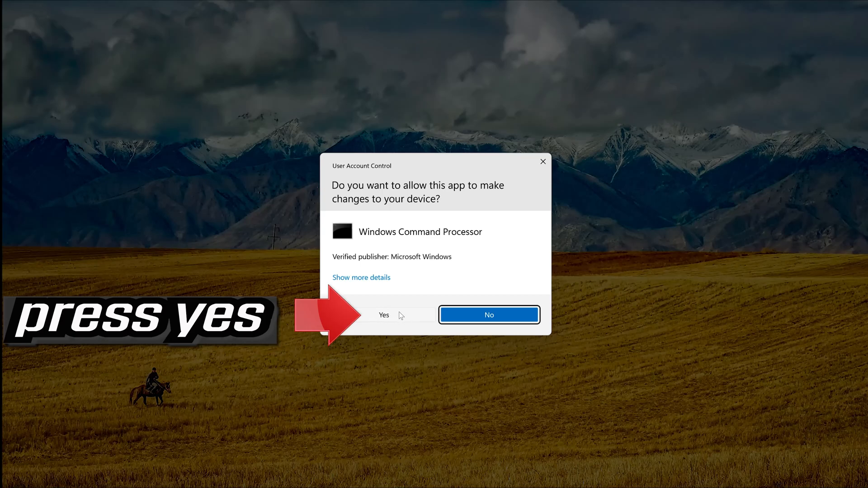
pyautogui.click(383, 315)
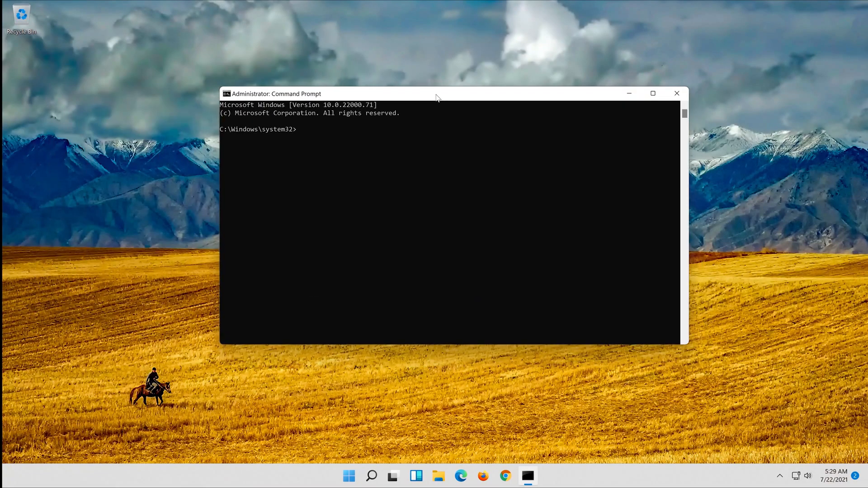
# Run Dism /Online /Cleanup-Image /RestoreHealth to 100% completion, then exit Command Prompt
pyautogui.write('D')
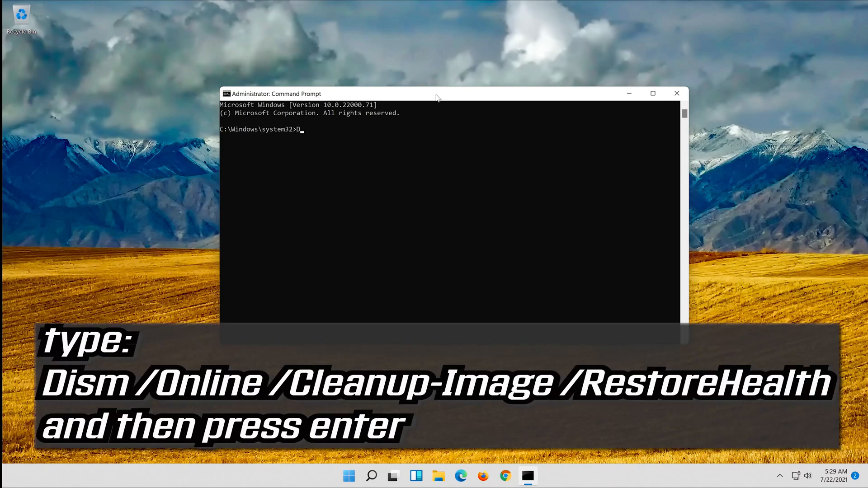
pyautogui.write('ism')
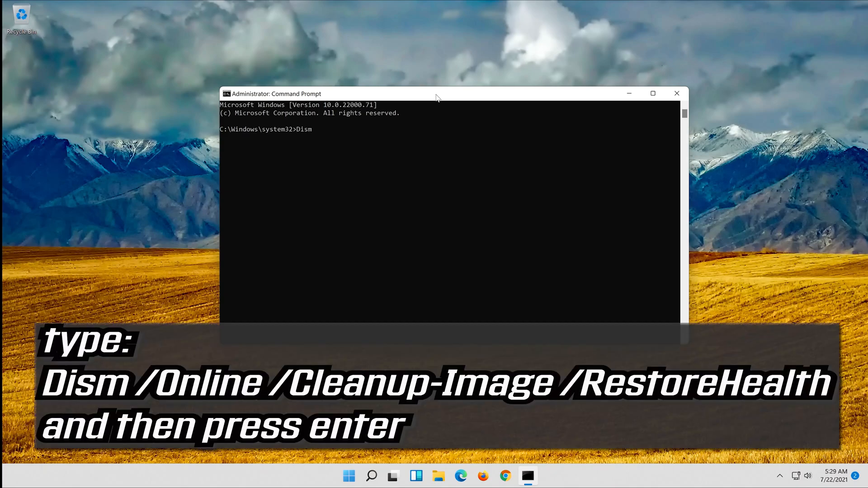
pyautogui.write('/')
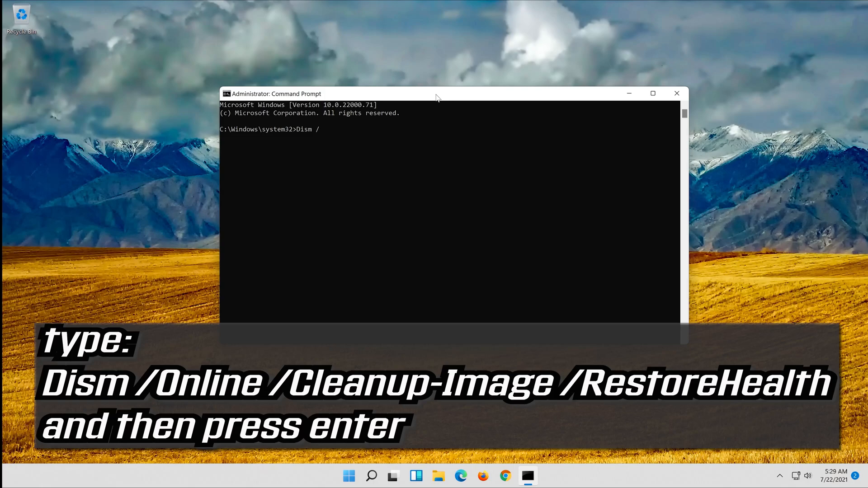
pyautogui.write('O')
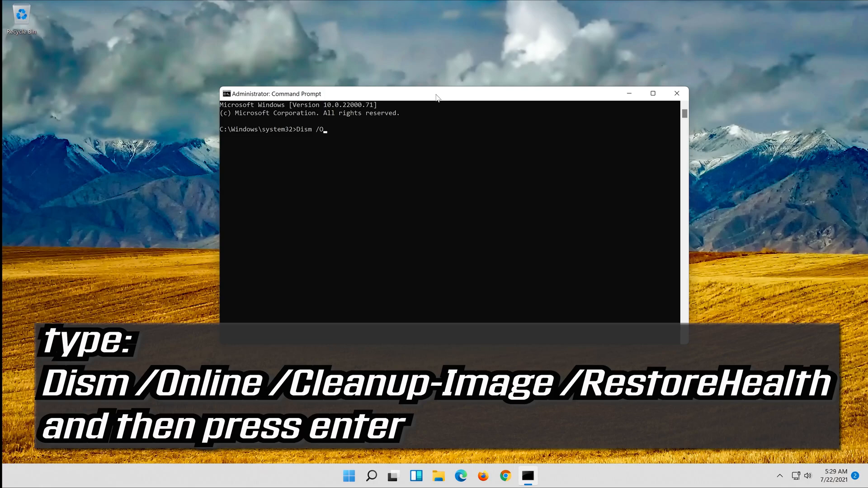
pyautogui.write('nline')
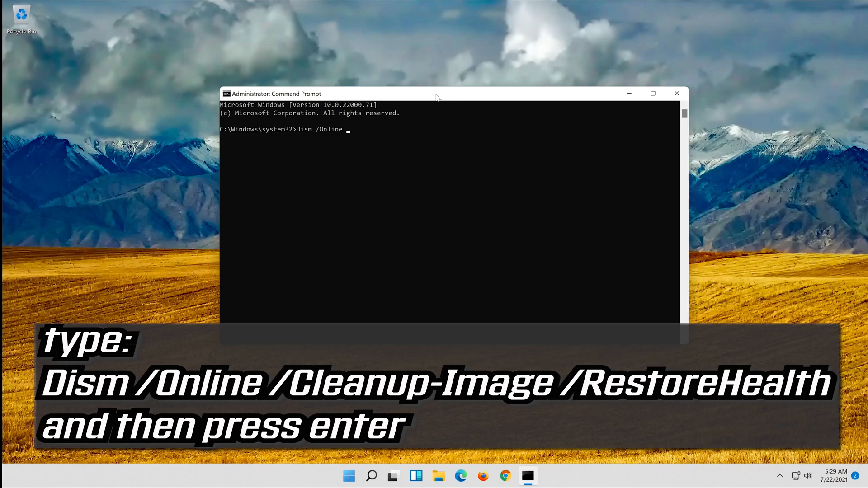
pyautogui.write('/')
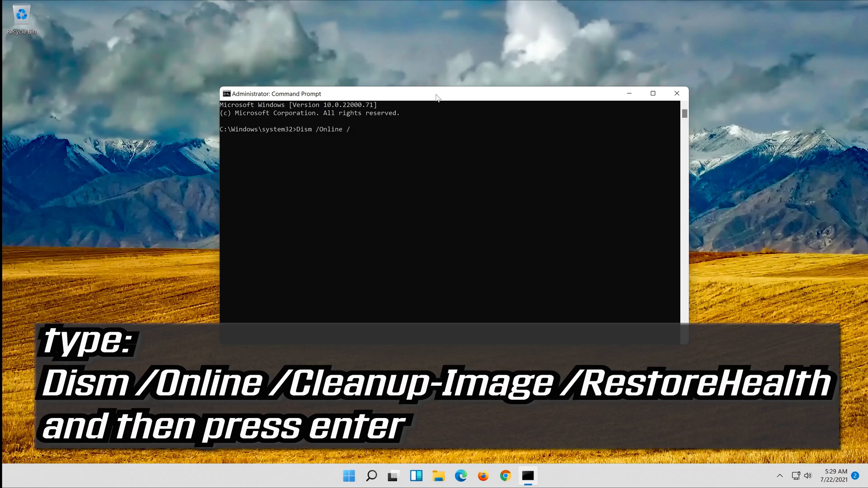
pyautogui.write('Cl')
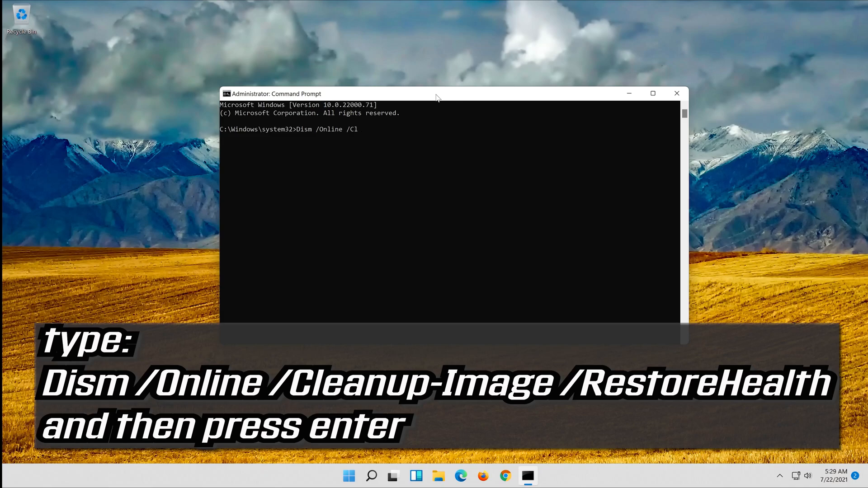
pyautogui.write('eanup-')
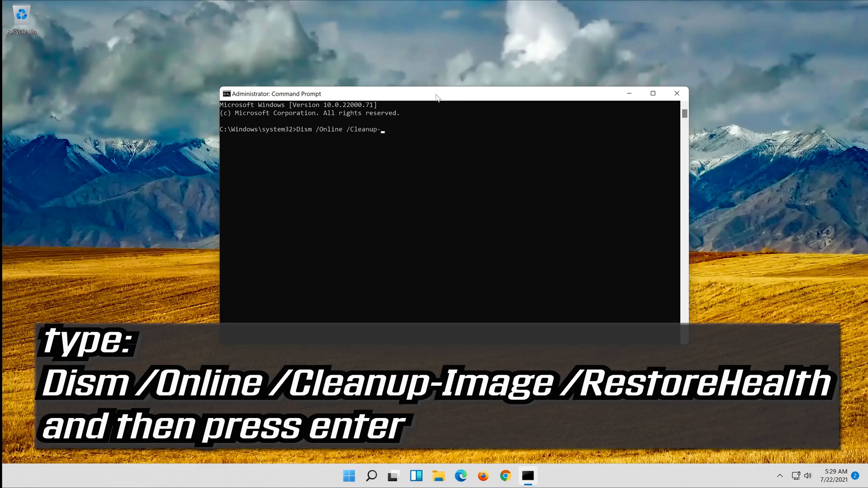
pyautogui.write('Image')
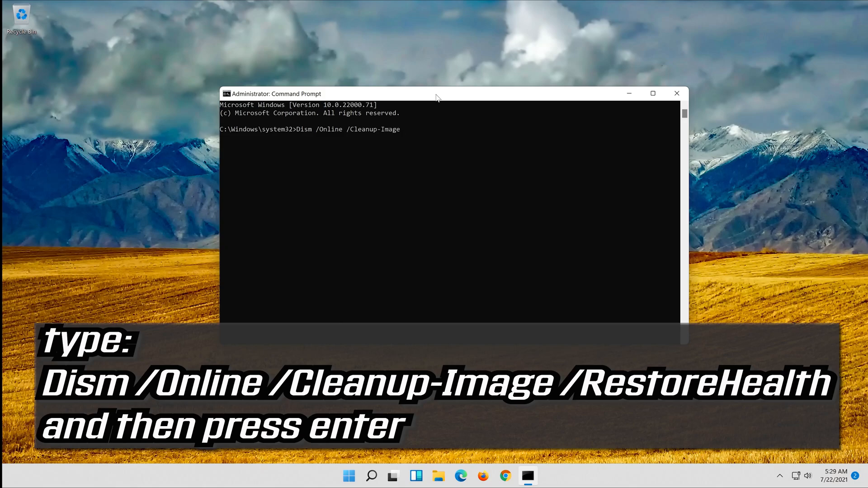
pyautogui.write('/')
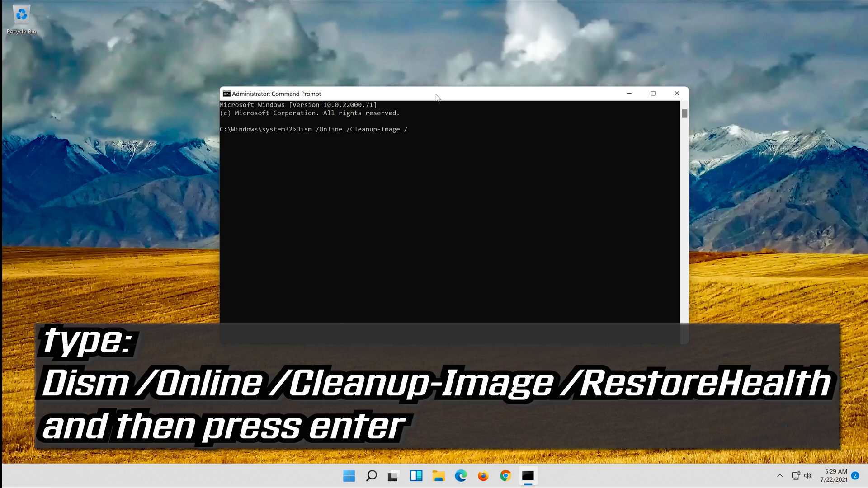
pyautogui.write('RestoreH')
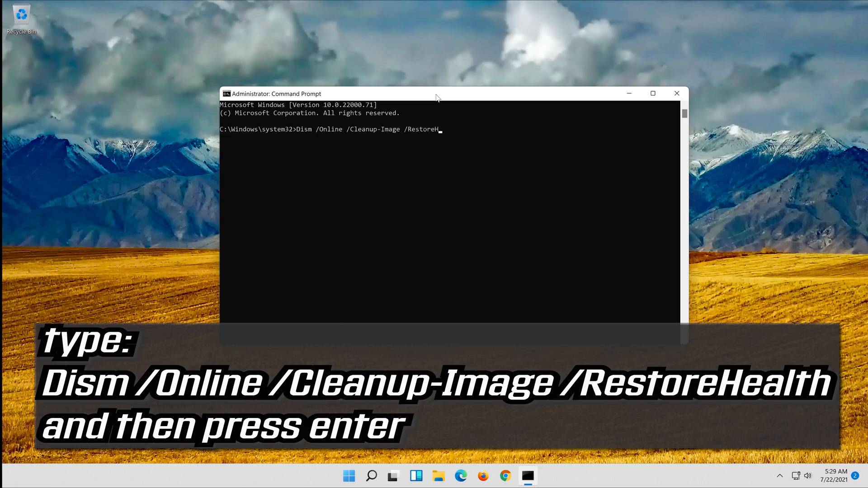
pyautogui.write('ealth')
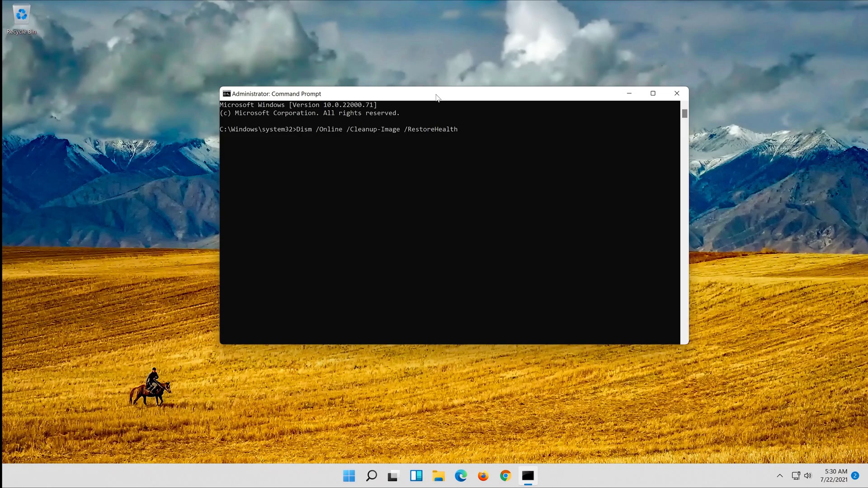
pyautogui.press('enter')
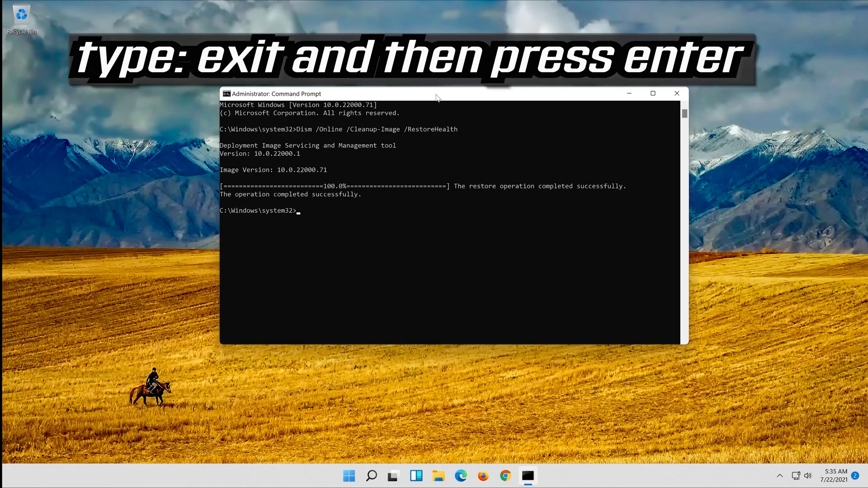
pyautogui.write('exit')
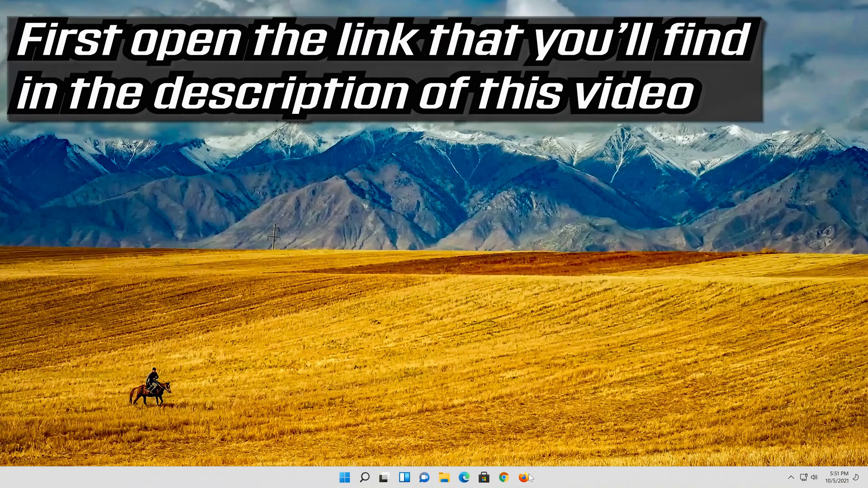
# Open the pasted Windows 11 download link in Firefox and save the Media Creation Tool
pyautogui.click(525, 478)
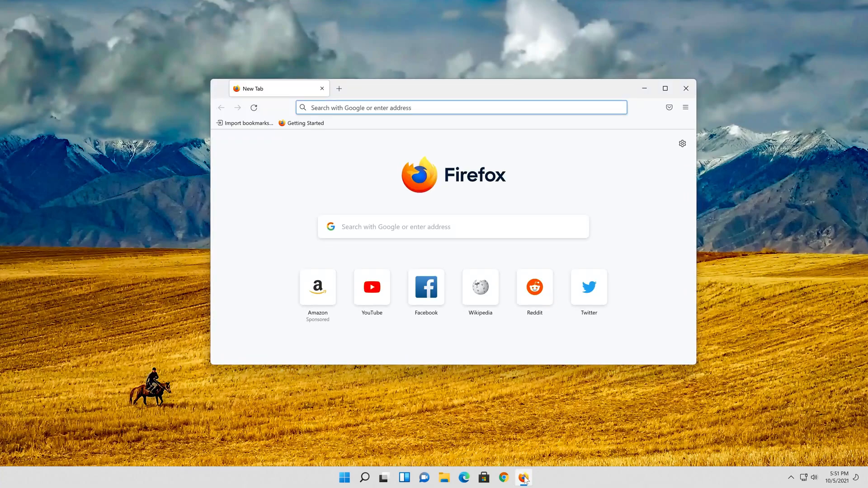
pyautogui.rightClick(424, 108)
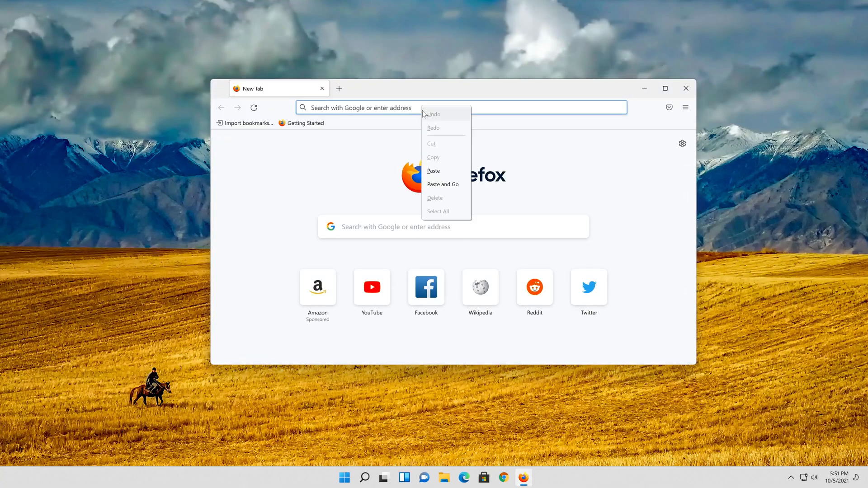
pyautogui.click(442, 184)
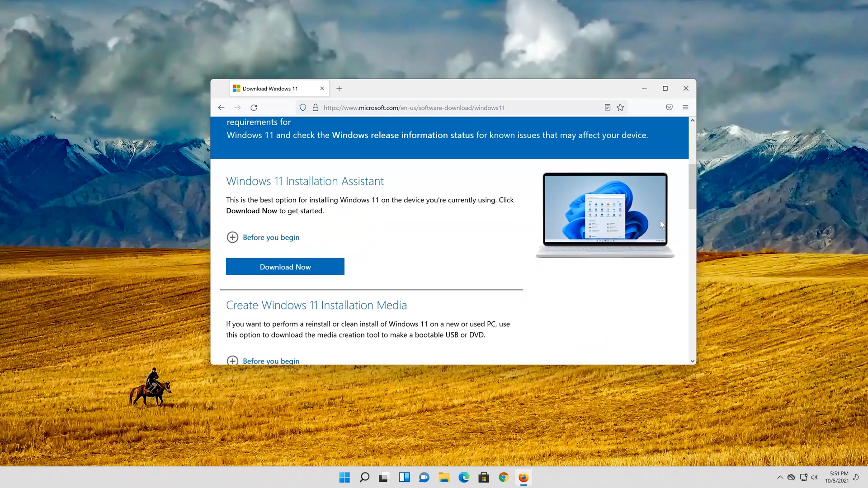
pyautogui.scroll(-3)
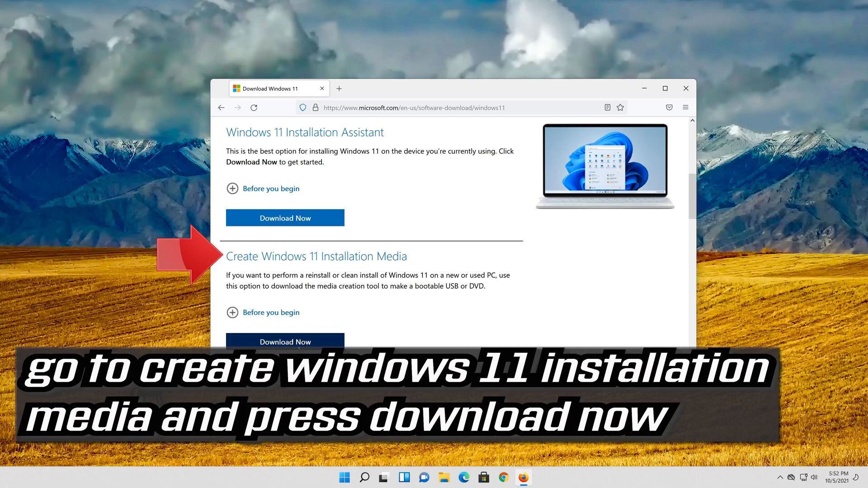
pyautogui.click(284, 342)
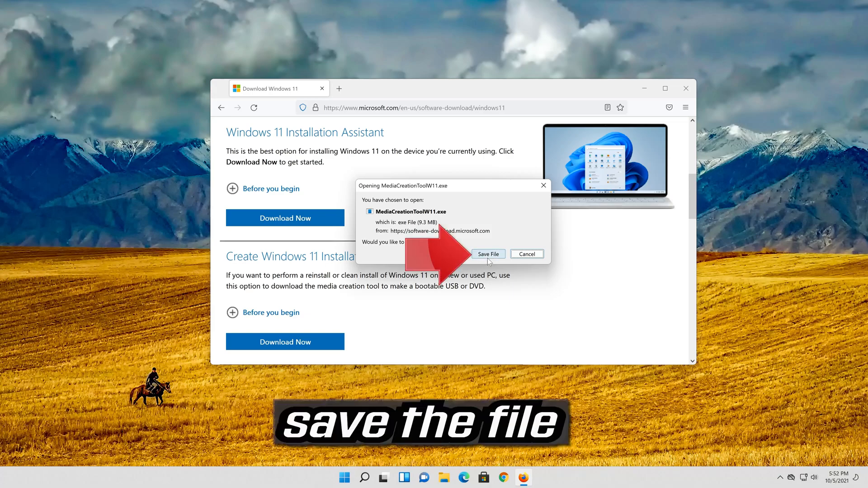
pyautogui.click(489, 254)
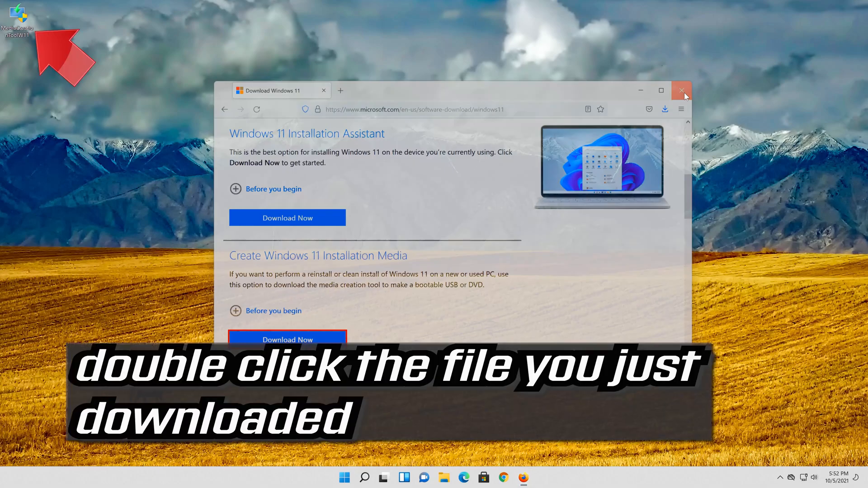
# Close Firefox, launch the Media Creation Tool from the desktop and accept the licence terms
pyautogui.click(682, 91)
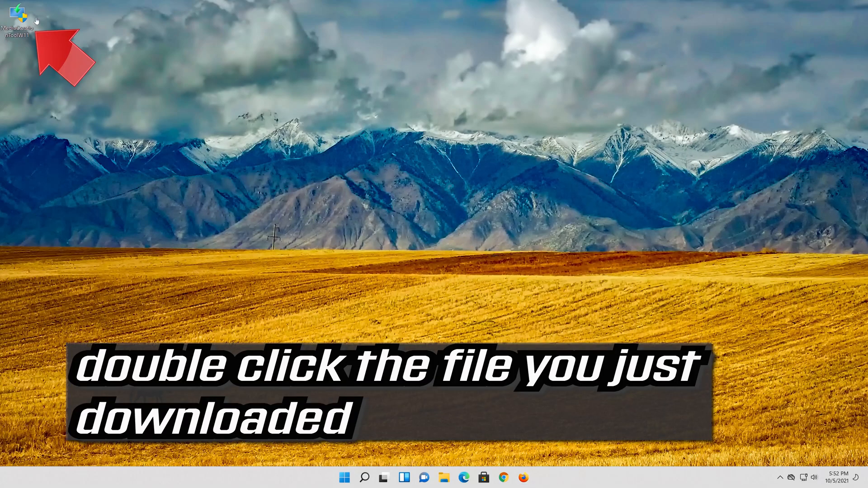
pyautogui.doubleClick(20, 17)
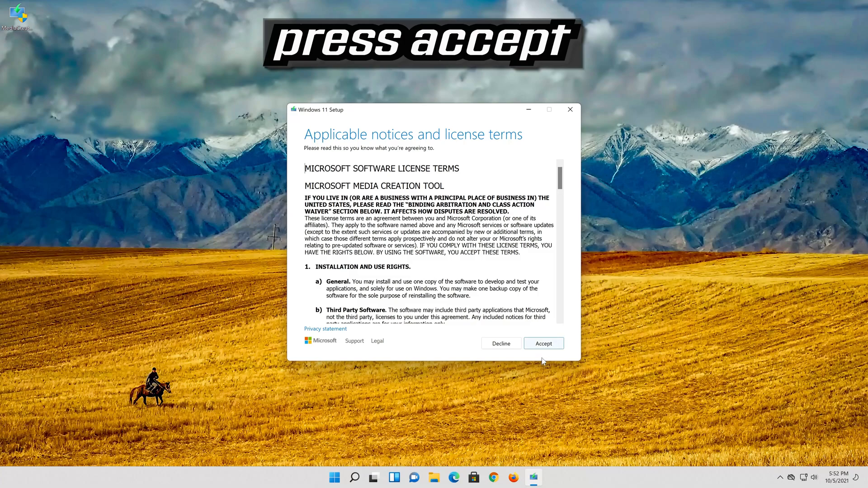
pyautogui.moveTo(544, 343)
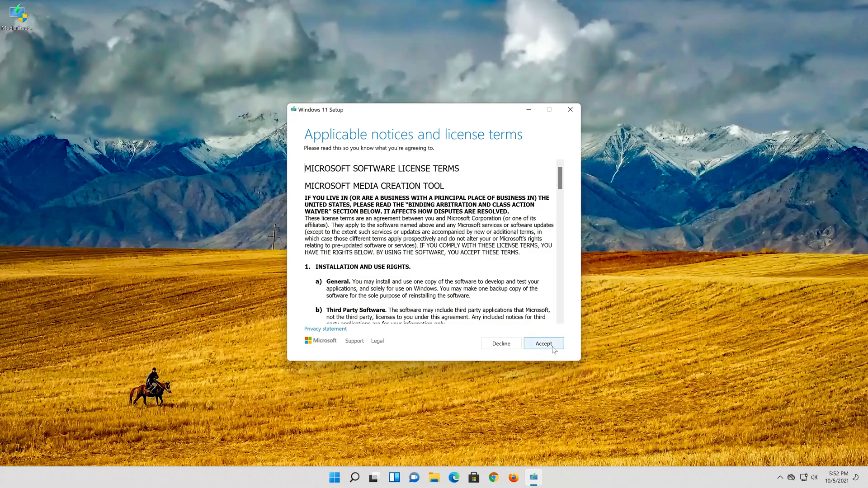
pyautogui.click(544, 344)
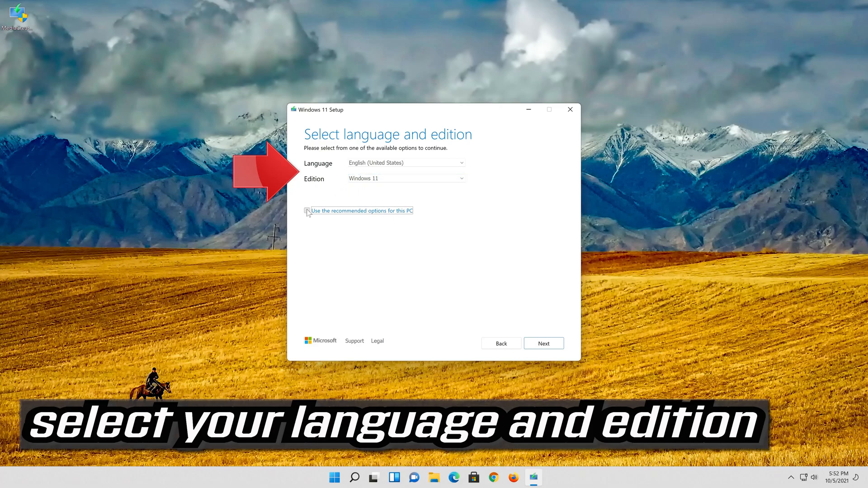
# Keep the recommended language and edition and choose to create an ISO file
pyautogui.click(308, 211)
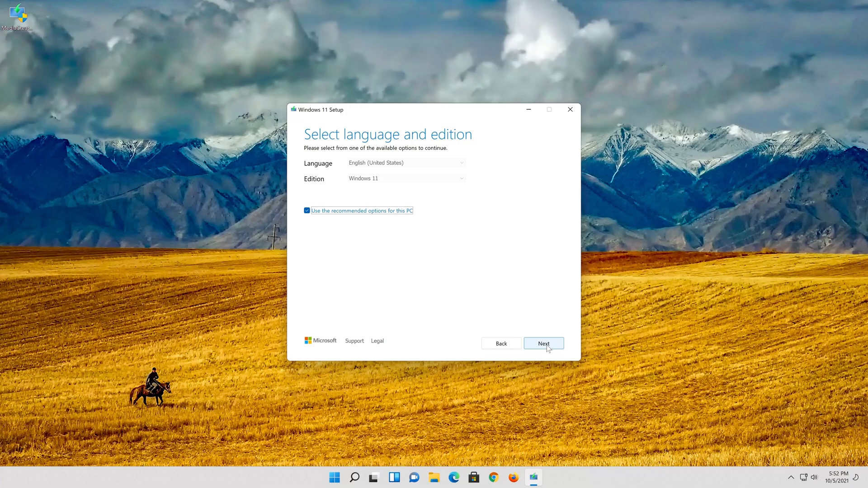
pyautogui.click(544, 343)
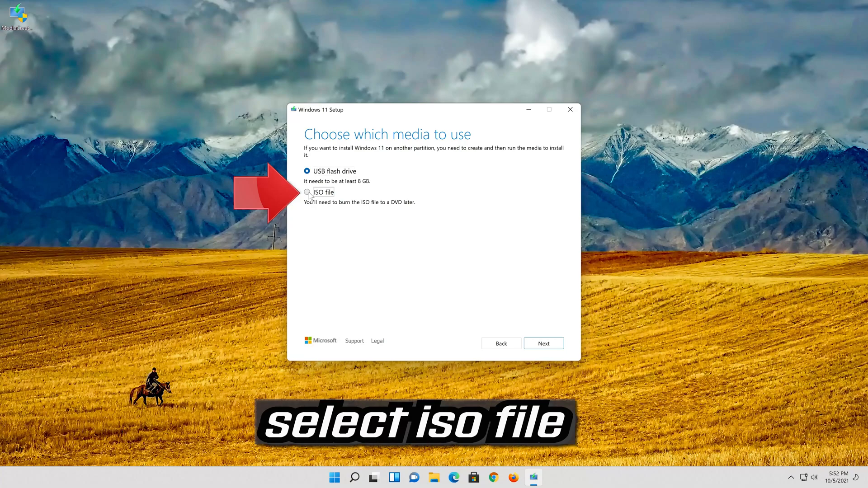
pyautogui.click(307, 193)
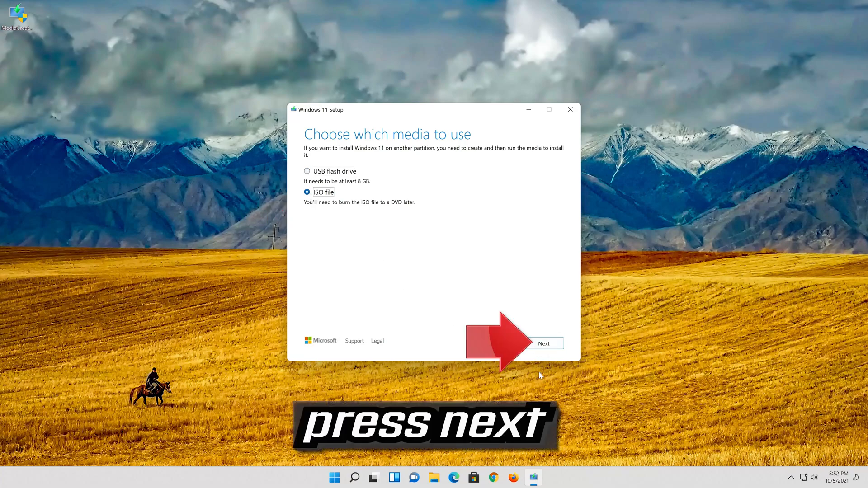
pyautogui.click(544, 343)
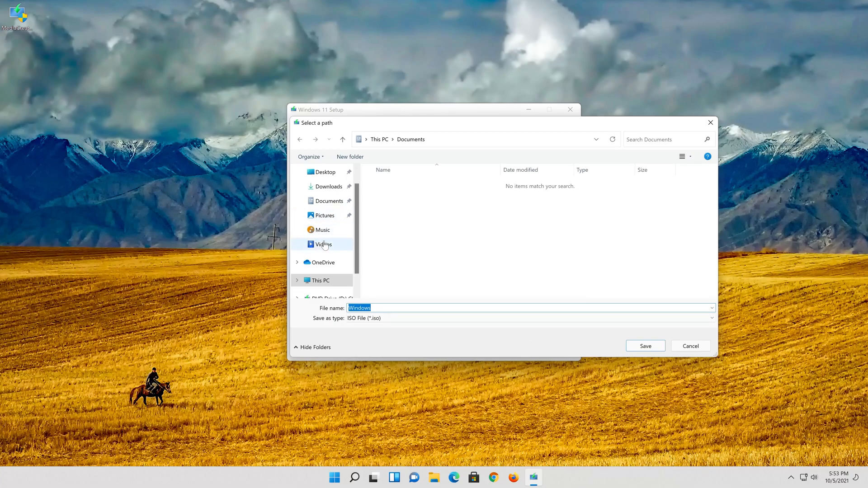
# Save the Windows 11 ISO to the Desktop and finish the Media Creation Tool
pyautogui.click(325, 172)
pyautogui.write(' 11')
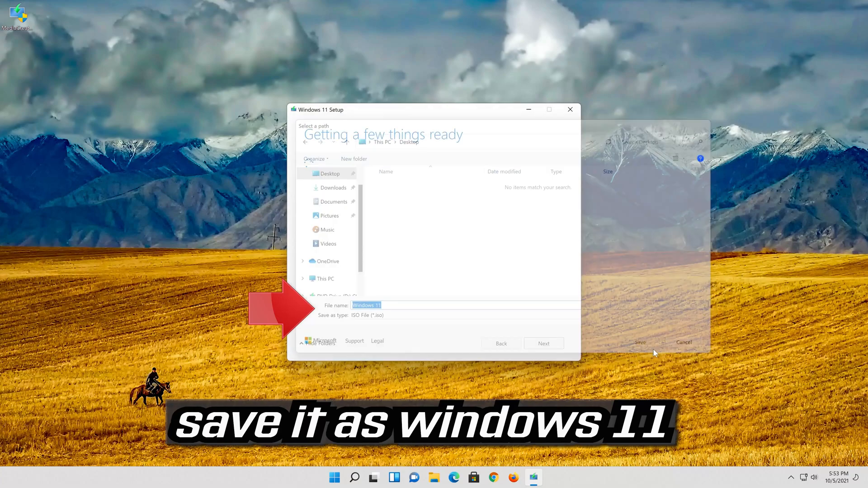
pyautogui.click(639, 343)
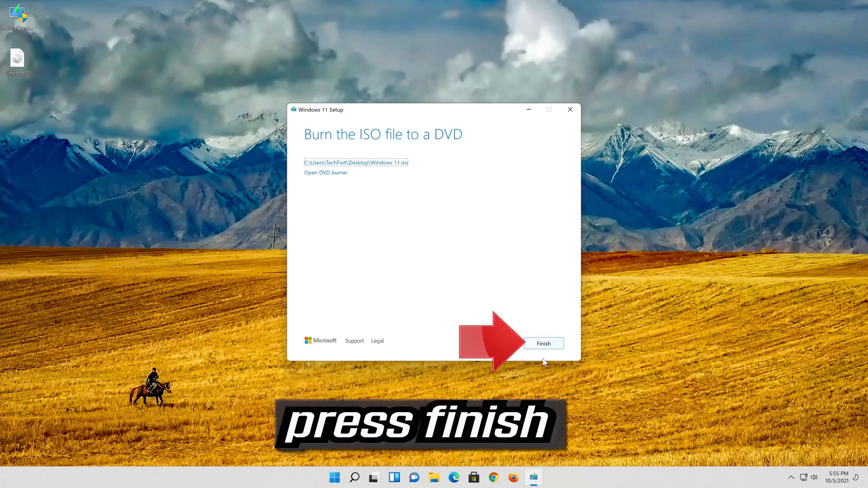
pyautogui.click(543, 343)
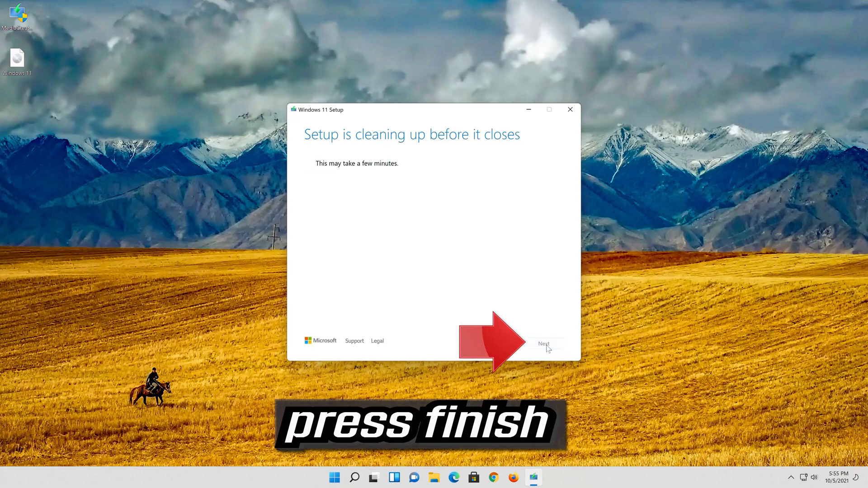
pyautogui.click(544, 344)
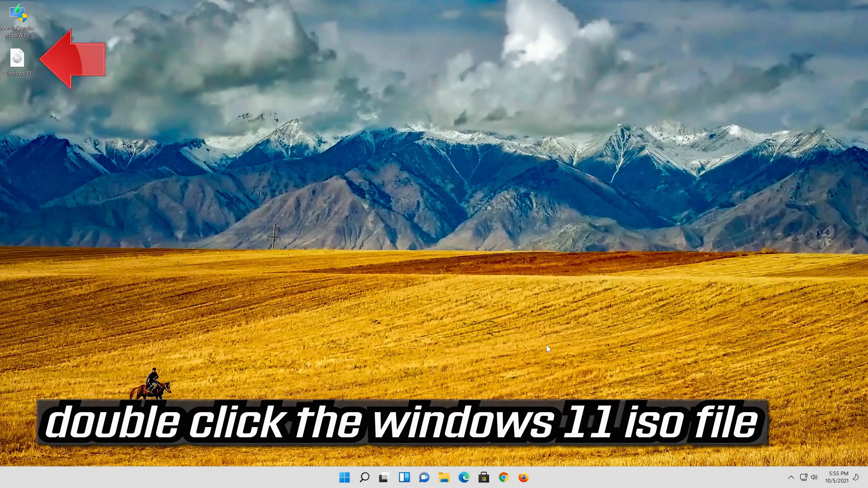
pyautogui.moveTo(25, 63)
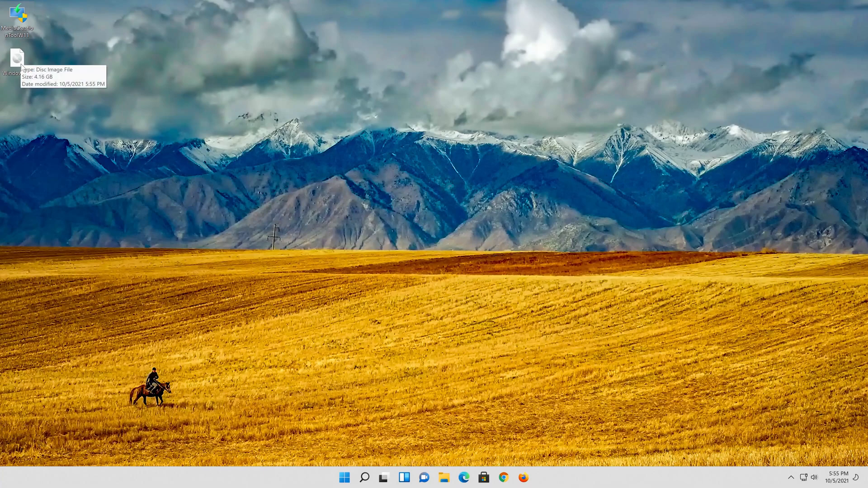
# Mount the Windows 11 ISO and run its setup program, approving User Account Control
pyautogui.doubleClick(17, 57)
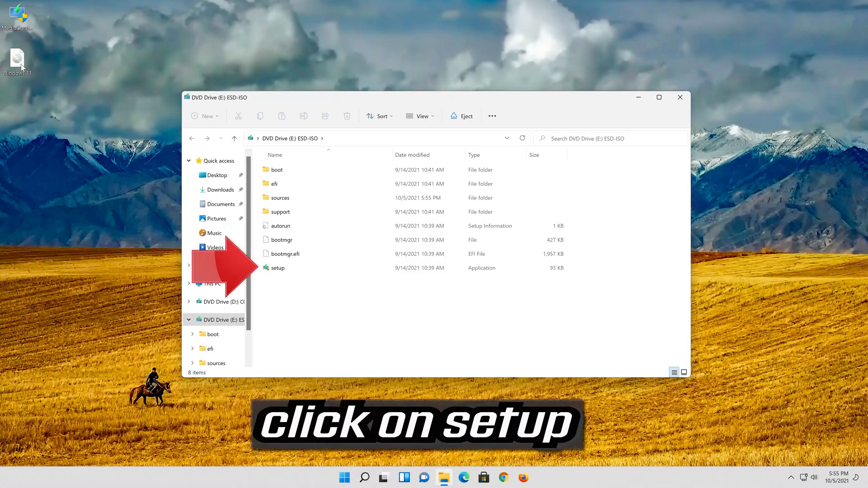
pyautogui.click(277, 267)
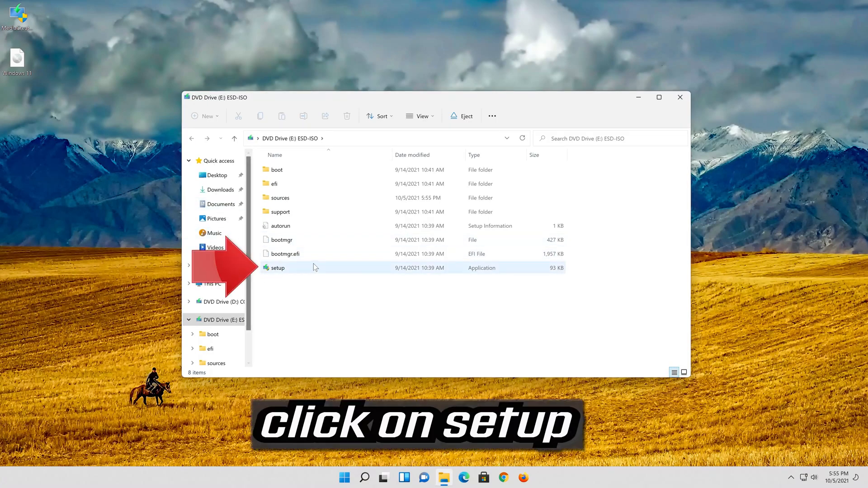
pyautogui.click(277, 268)
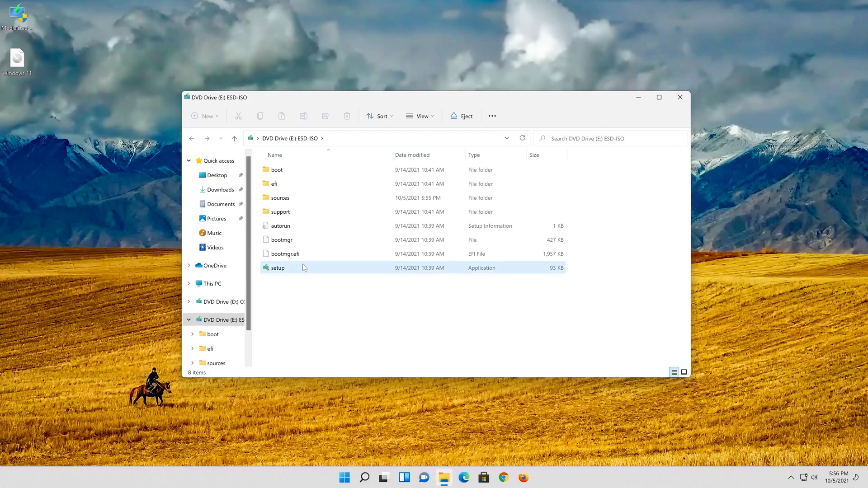
pyautogui.doubleClick(277, 269)
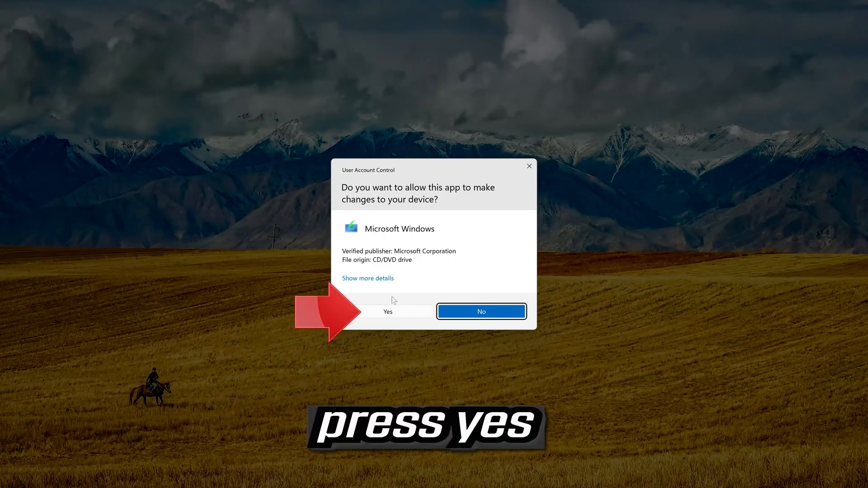
pyautogui.moveTo(394, 316)
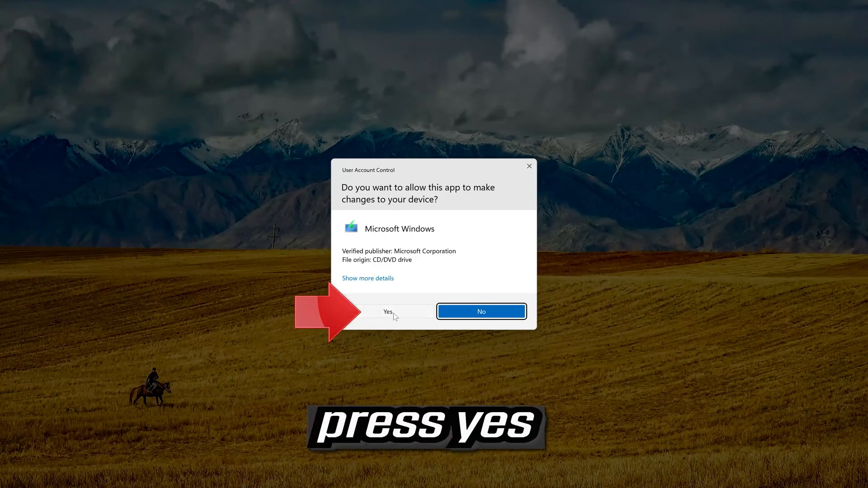
pyautogui.click(388, 311)
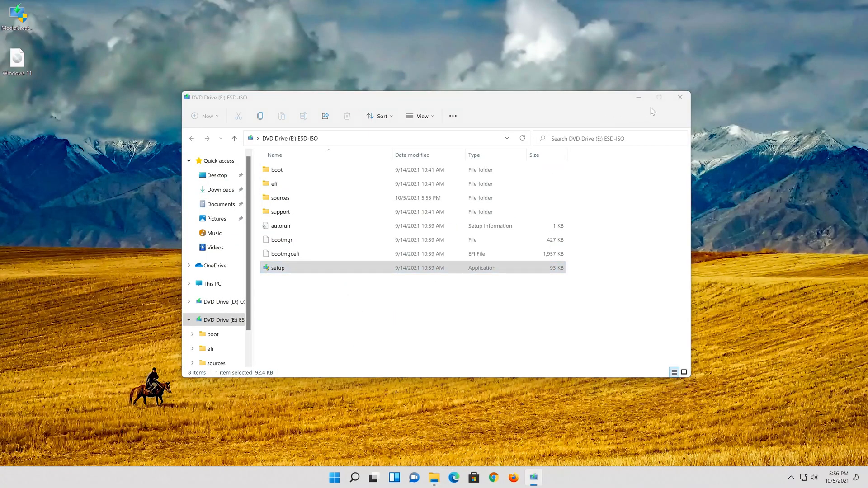
# Accept the licence, keep personal files and apps, and start the Windows 11 Pro install
pyautogui.doubleClick(276, 267)
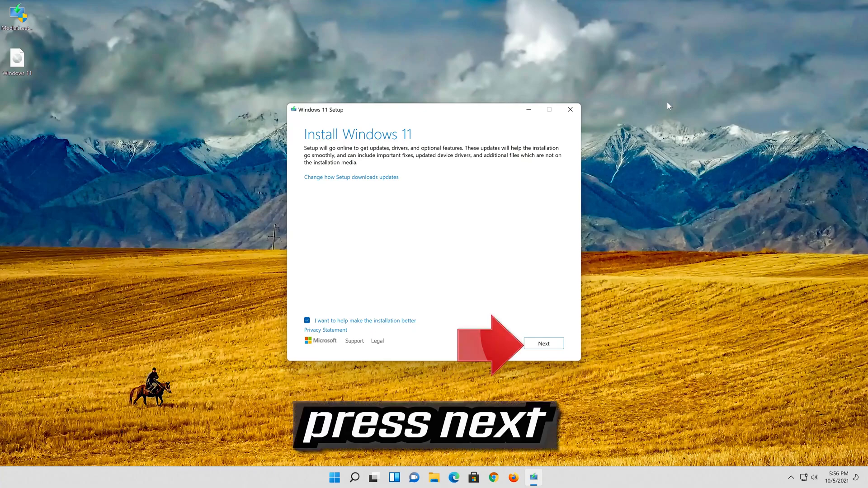
pyautogui.click(544, 343)
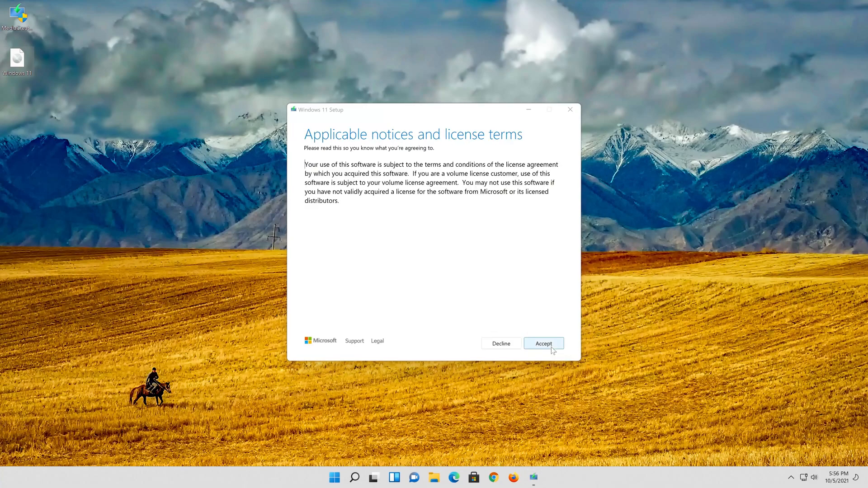
pyautogui.click(543, 344)
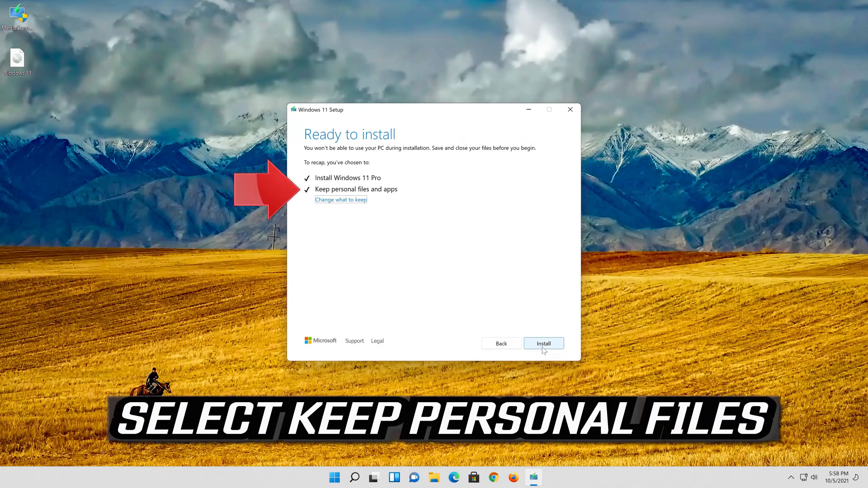
pyautogui.moveTo(297, 200)
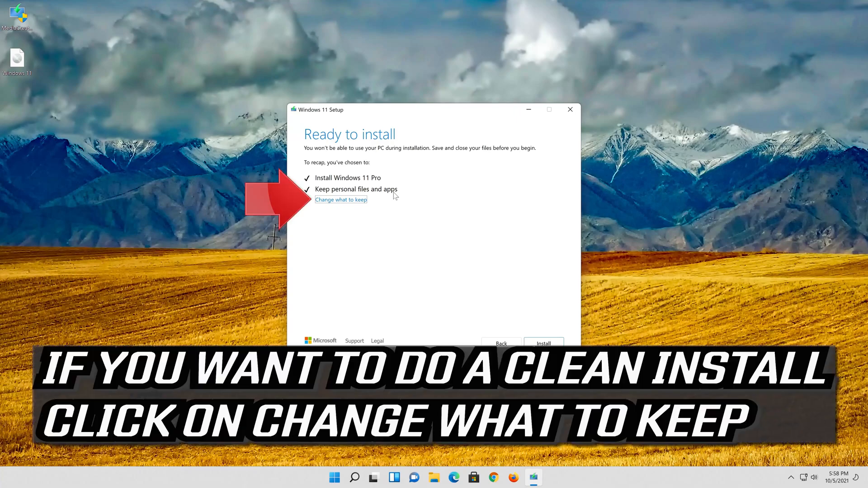
pyautogui.click(341, 200)
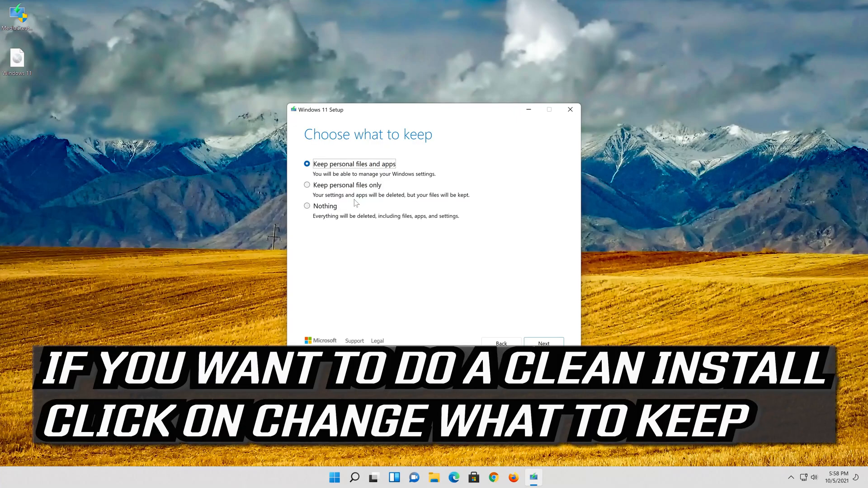
pyautogui.moveTo(343, 193)
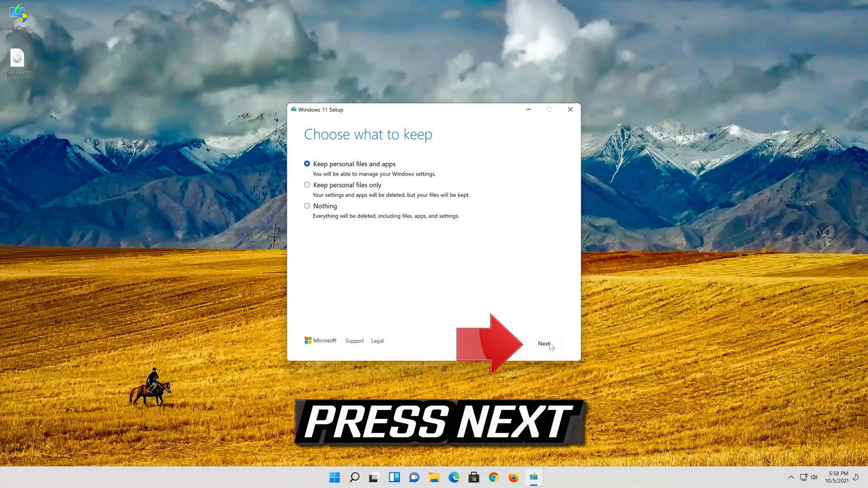
pyautogui.click(544, 344)
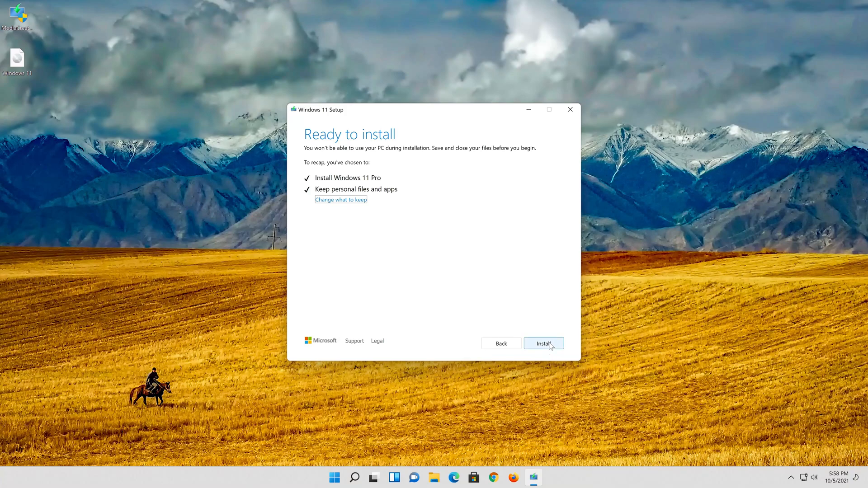
pyautogui.click(544, 343)
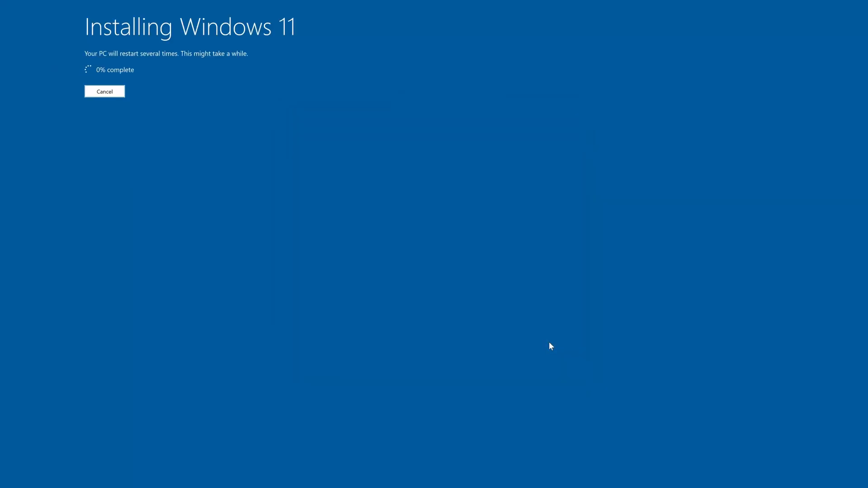